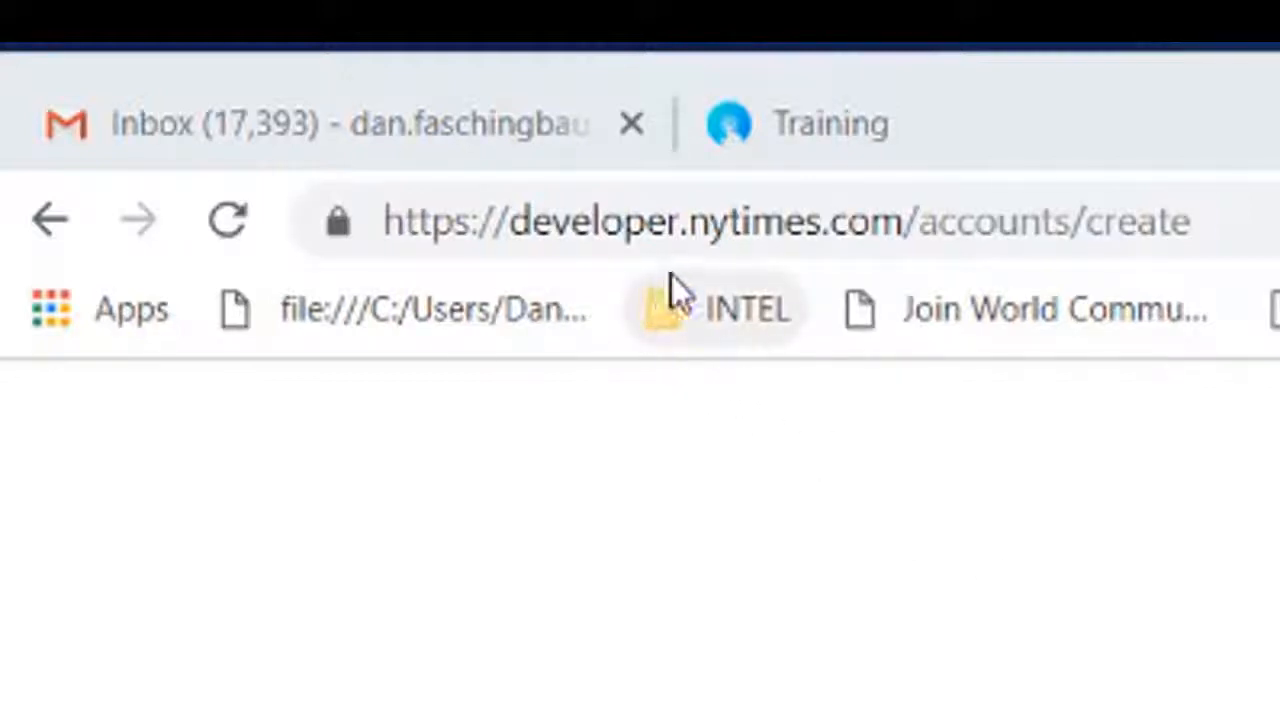
mouse_move(850, 280)
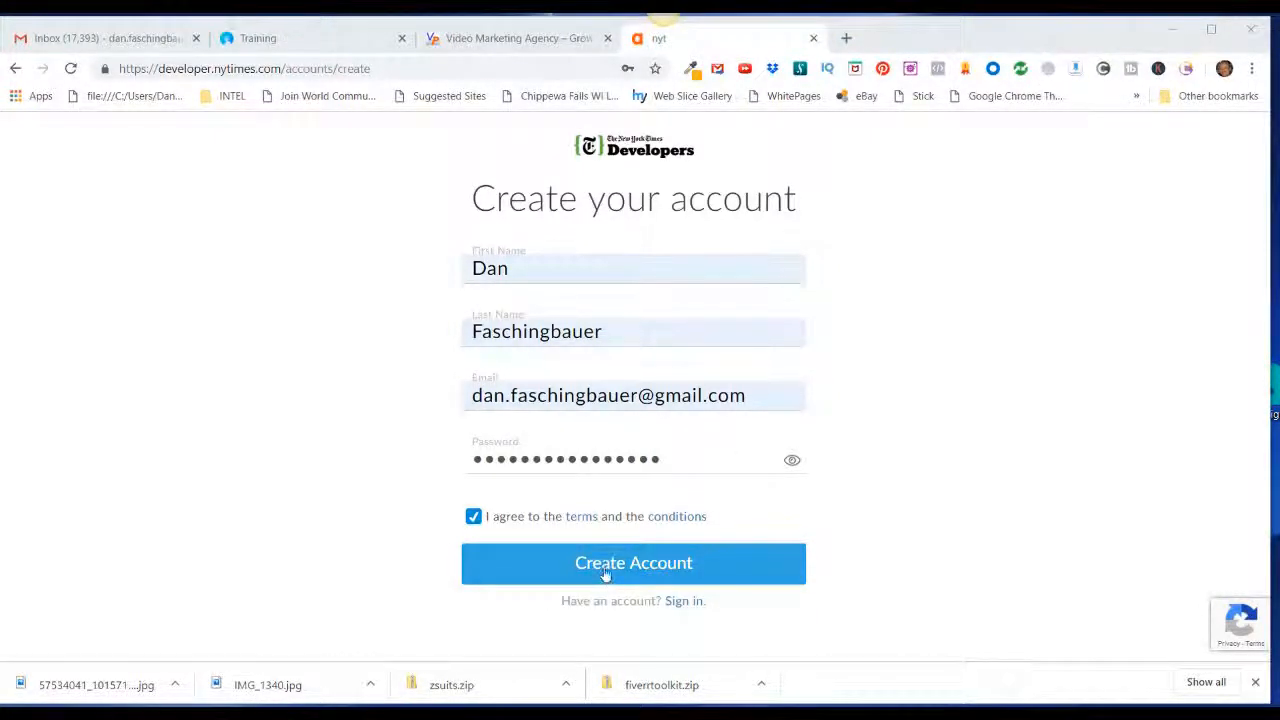
- Create the NYT Developer account from the completed registration form
click(632, 562)
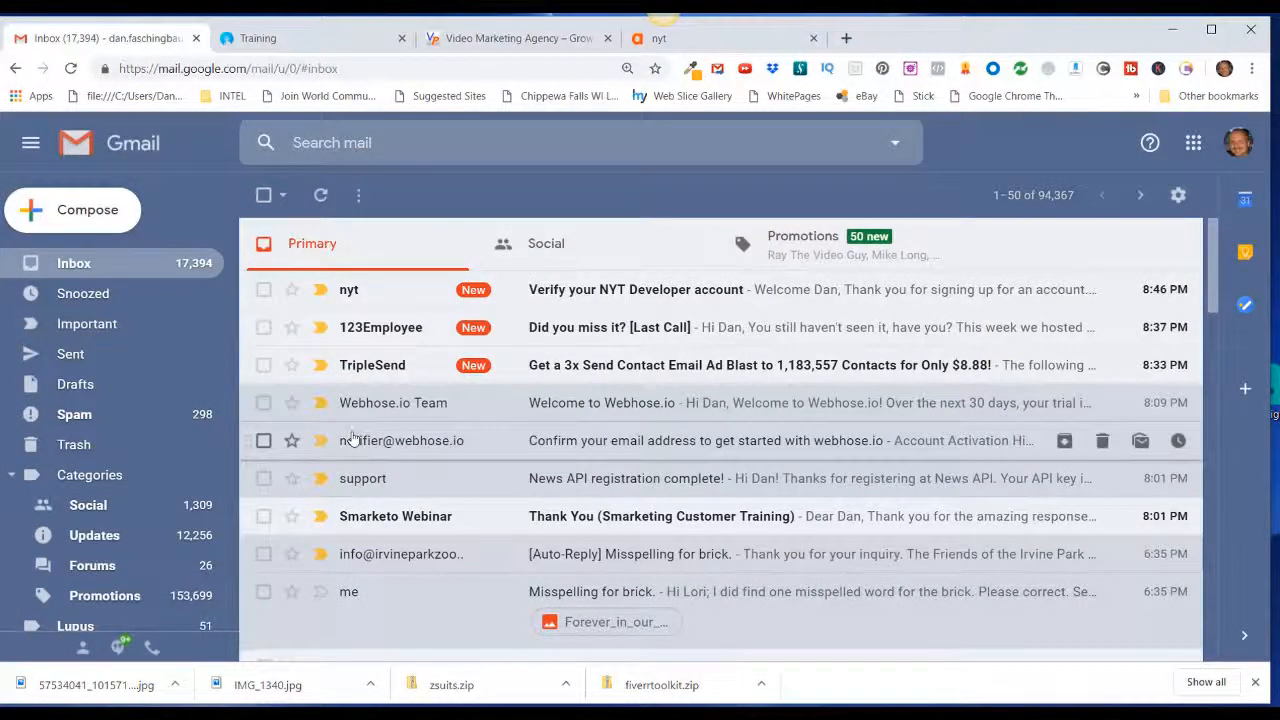
mouse_move(356, 328)
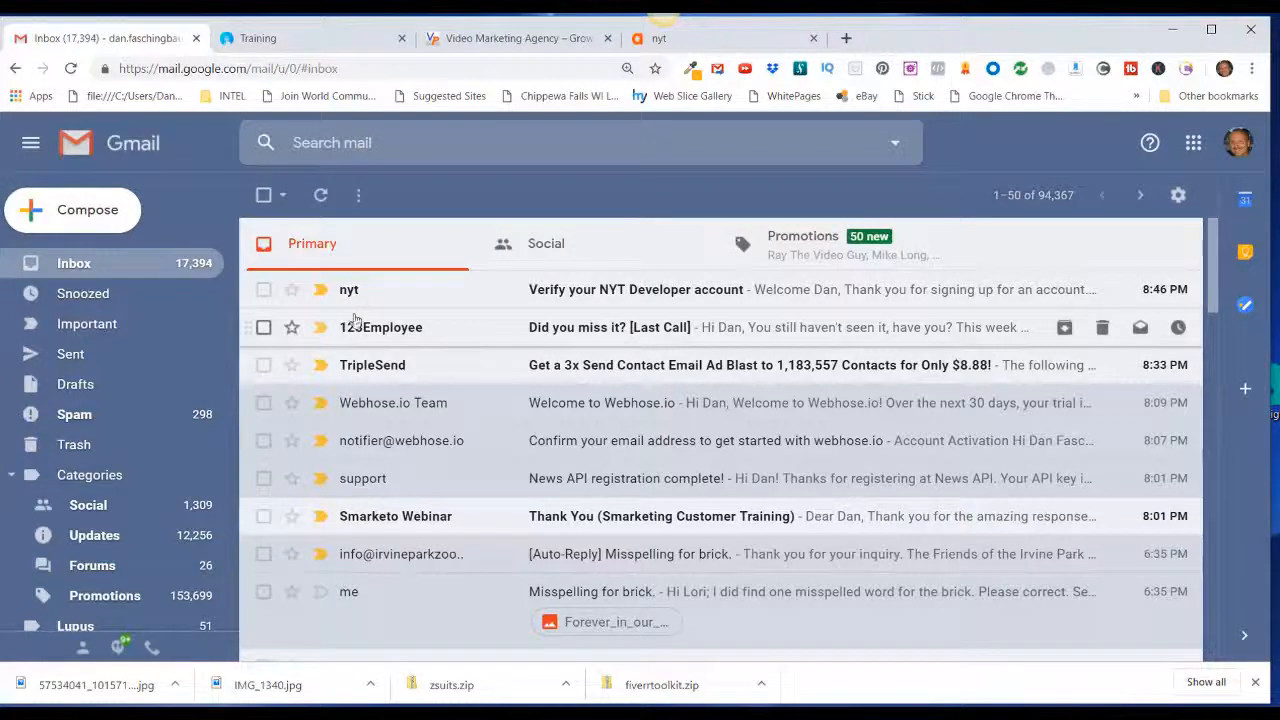
mouse_move(478, 324)
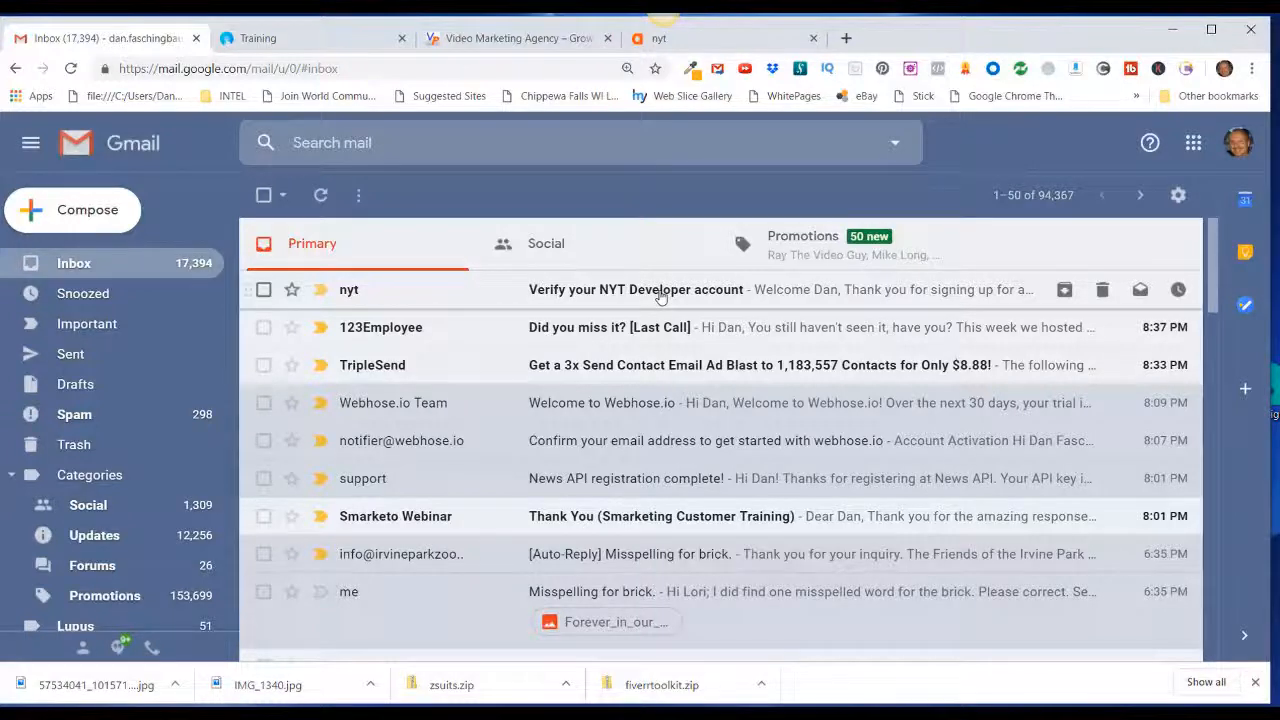
- Follow the verification link in the 'Verify your NYT Developer account' email
click(636, 288)
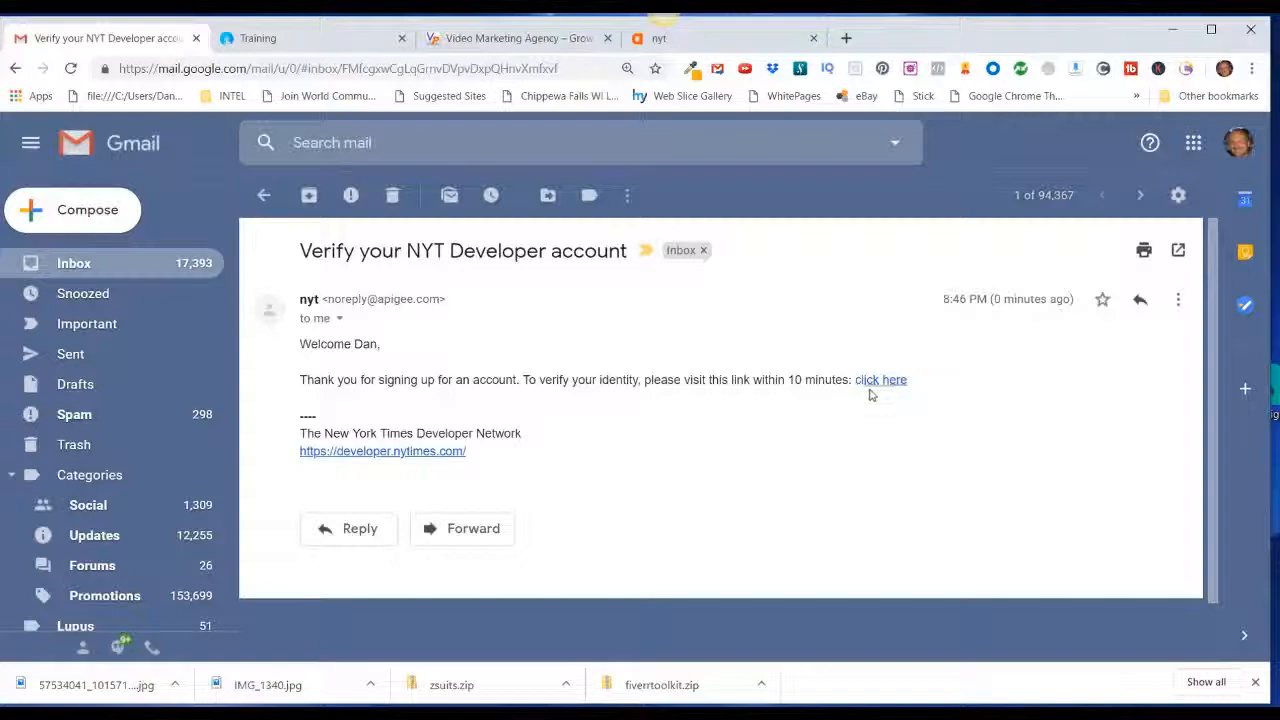
click(880, 380)
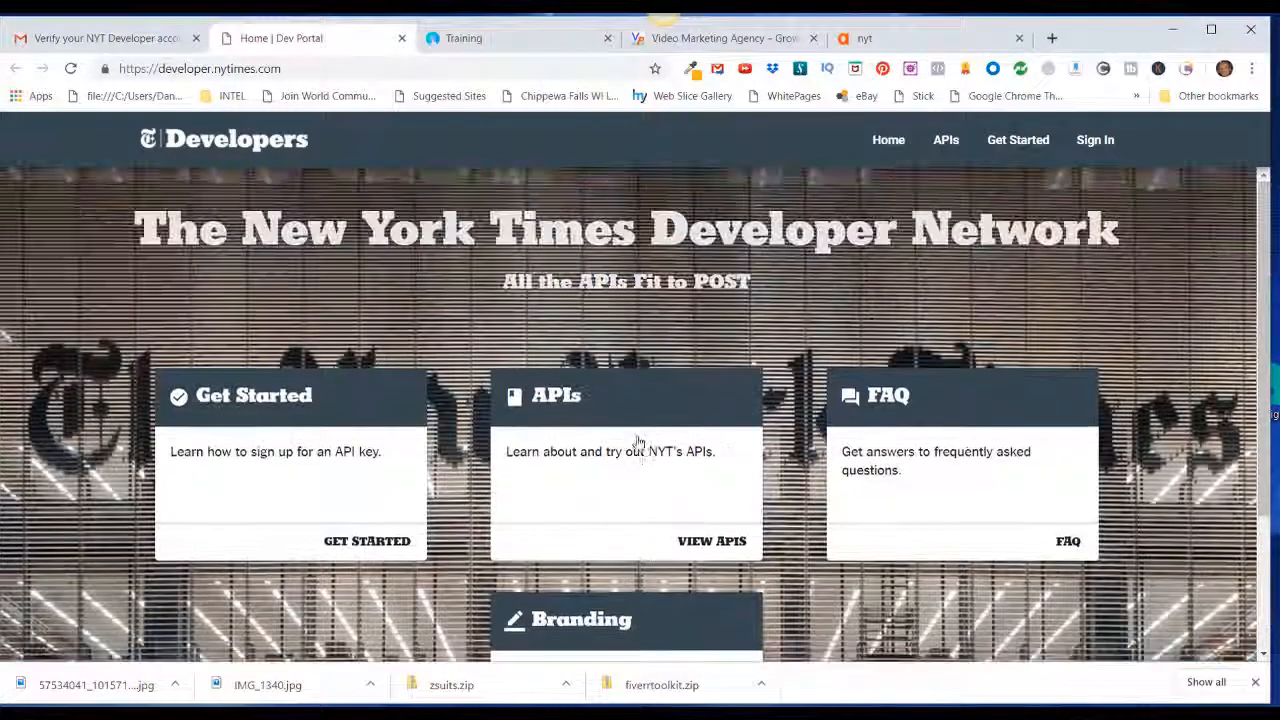
- Sign in to the NYT Developer Portal with the new account's email and password
click(1094, 140)
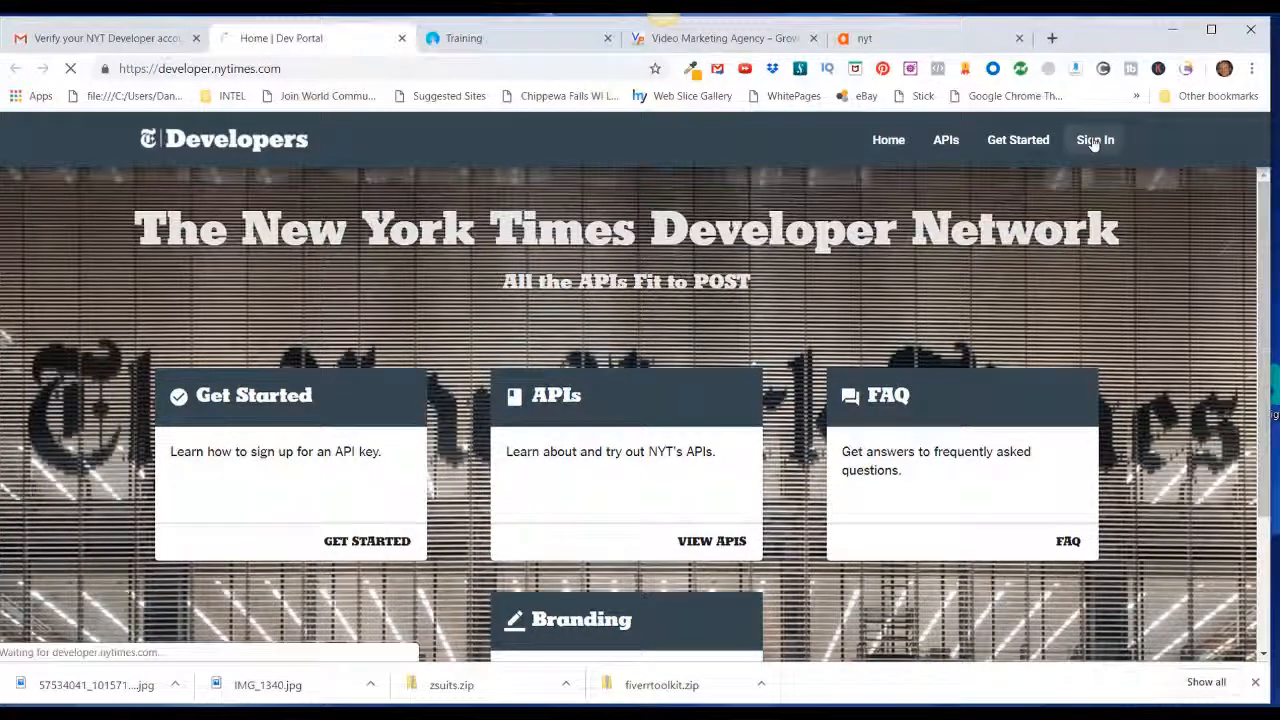
click(1096, 140)
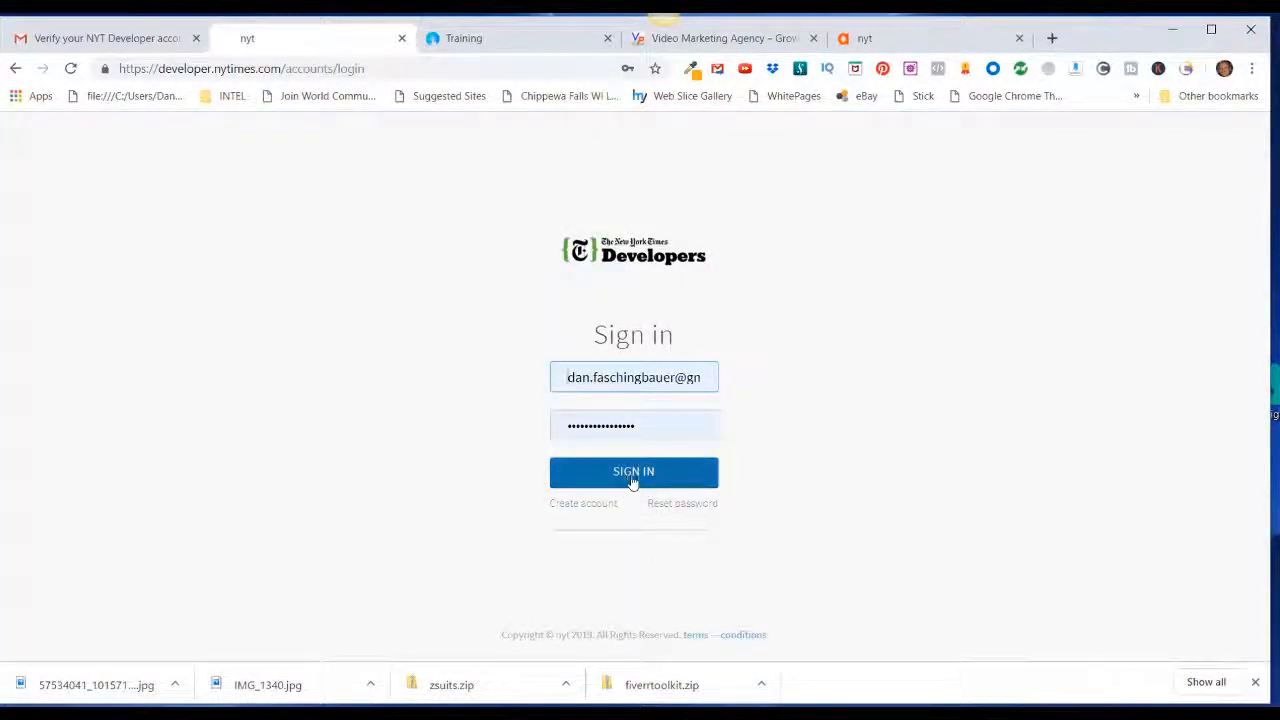
click(632, 472)
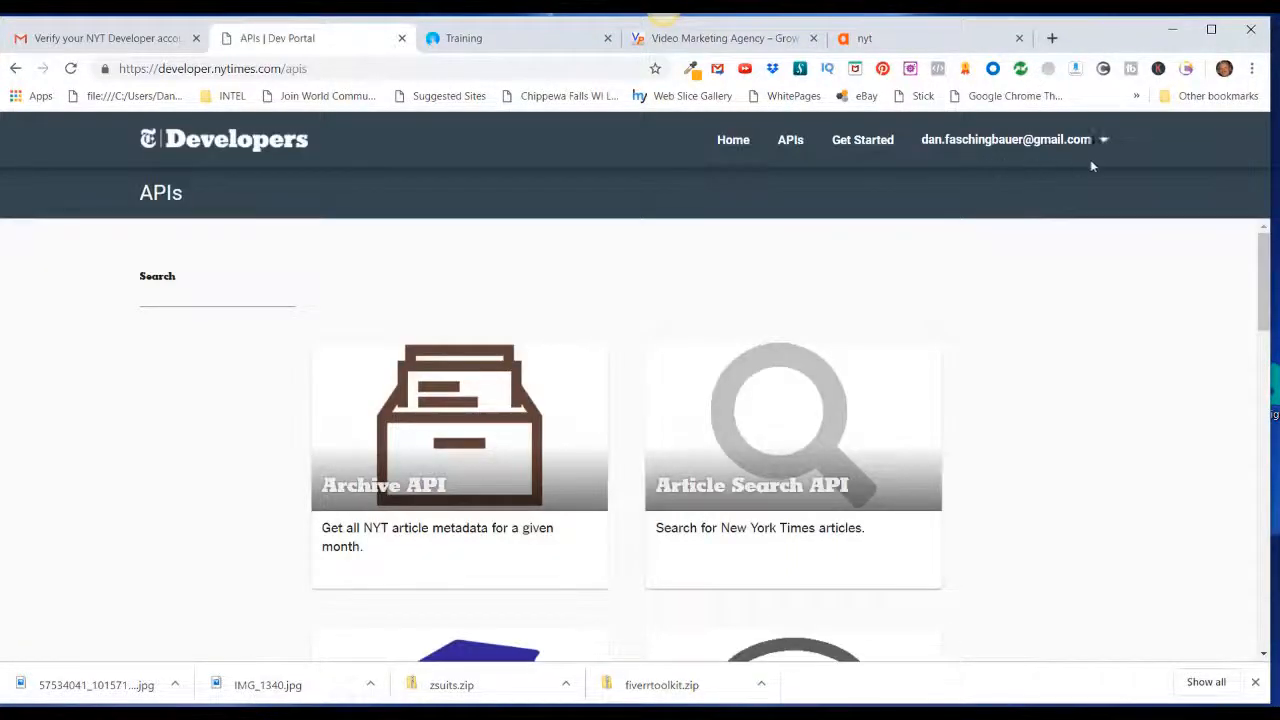
- Go to the account's Apps list, currently empty
click(1004, 140)
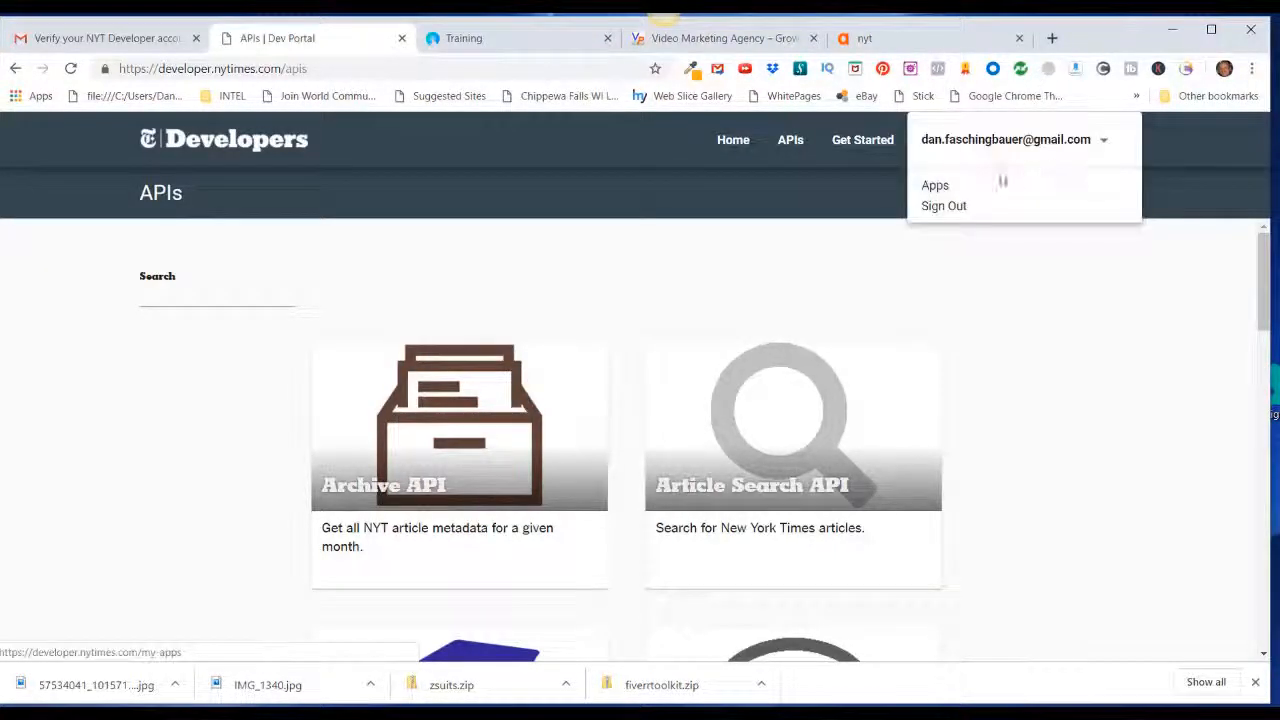
click(934, 184)
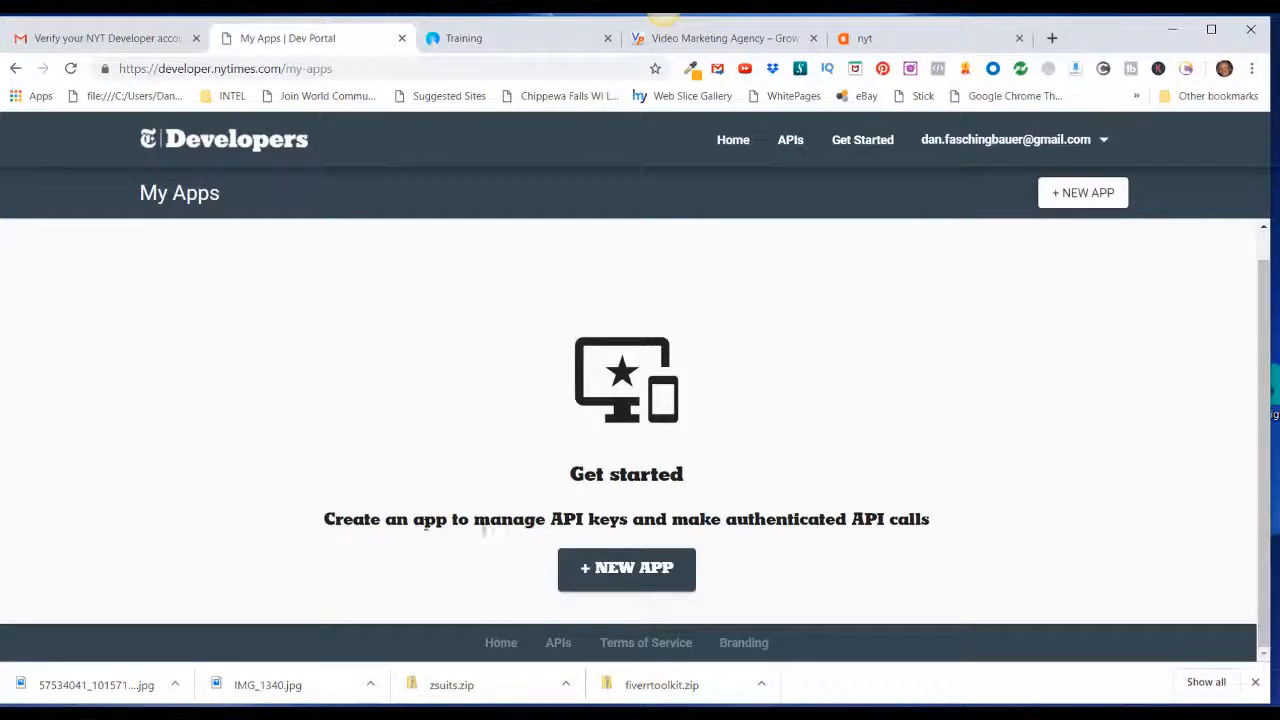
mouse_move(720, 540)
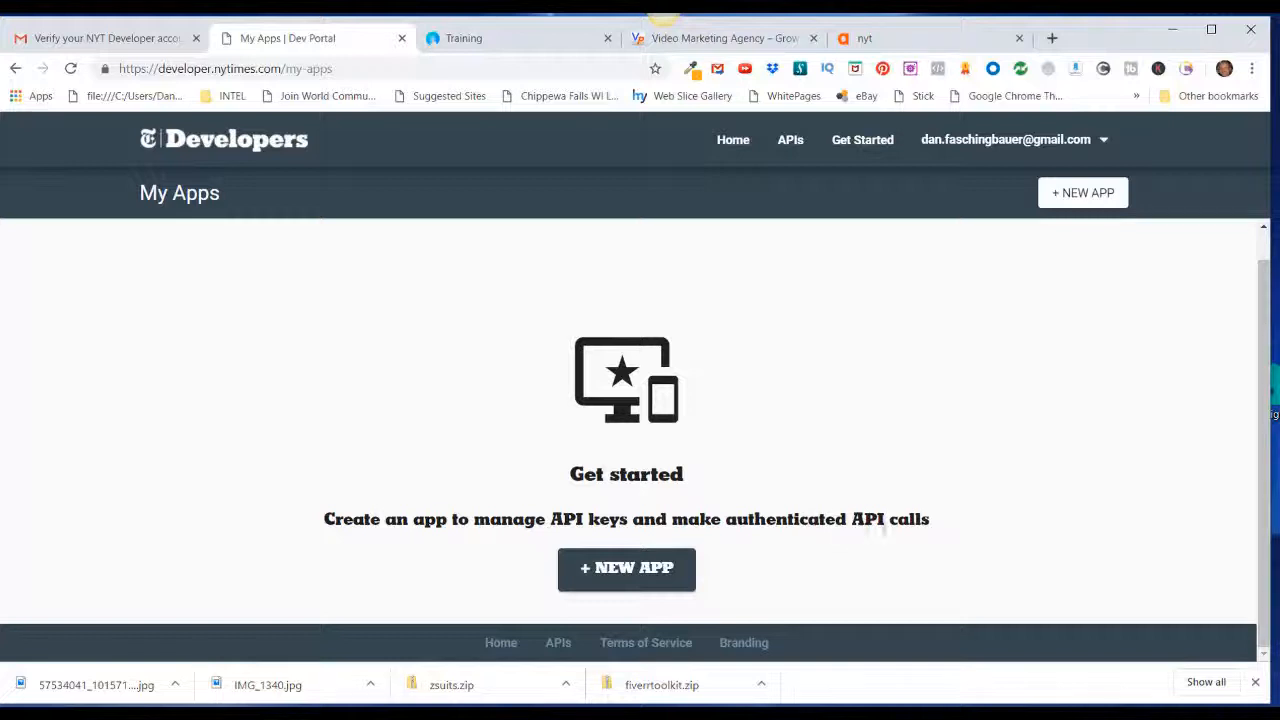
mouse_move(626, 568)
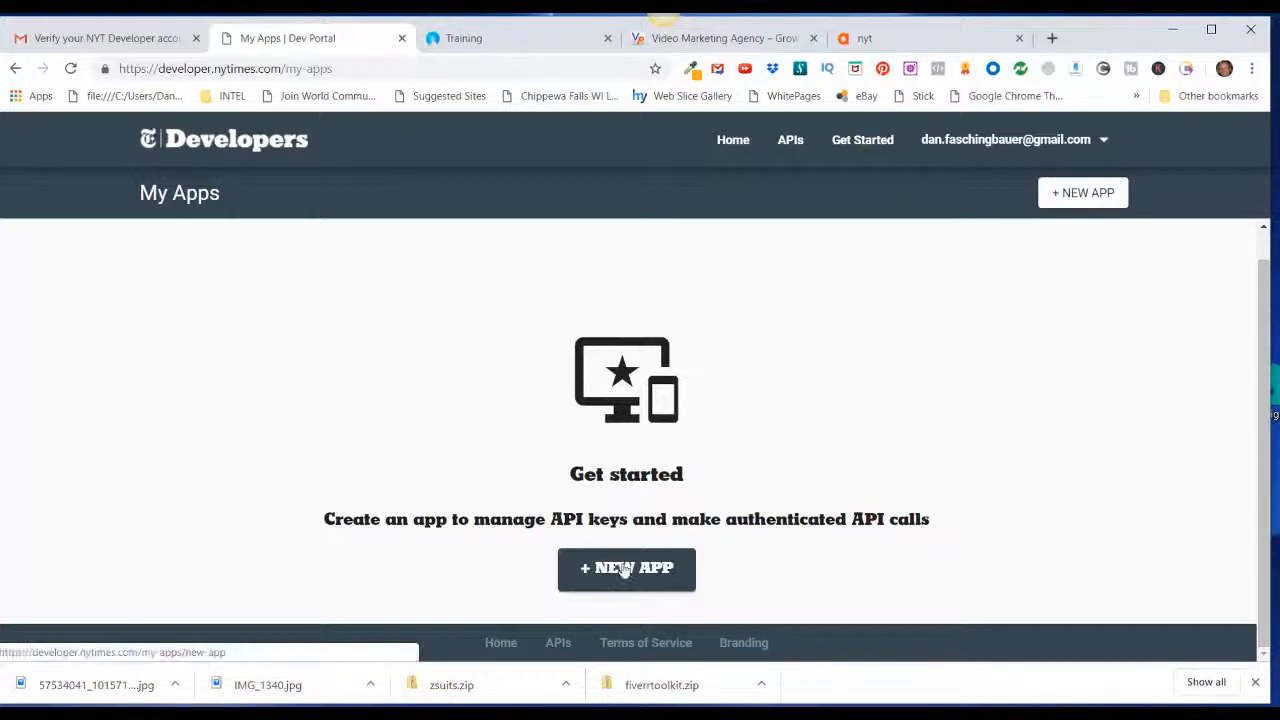
- Start a new app named Tappit described as pulling in articles for the Tappit application
click(626, 568)
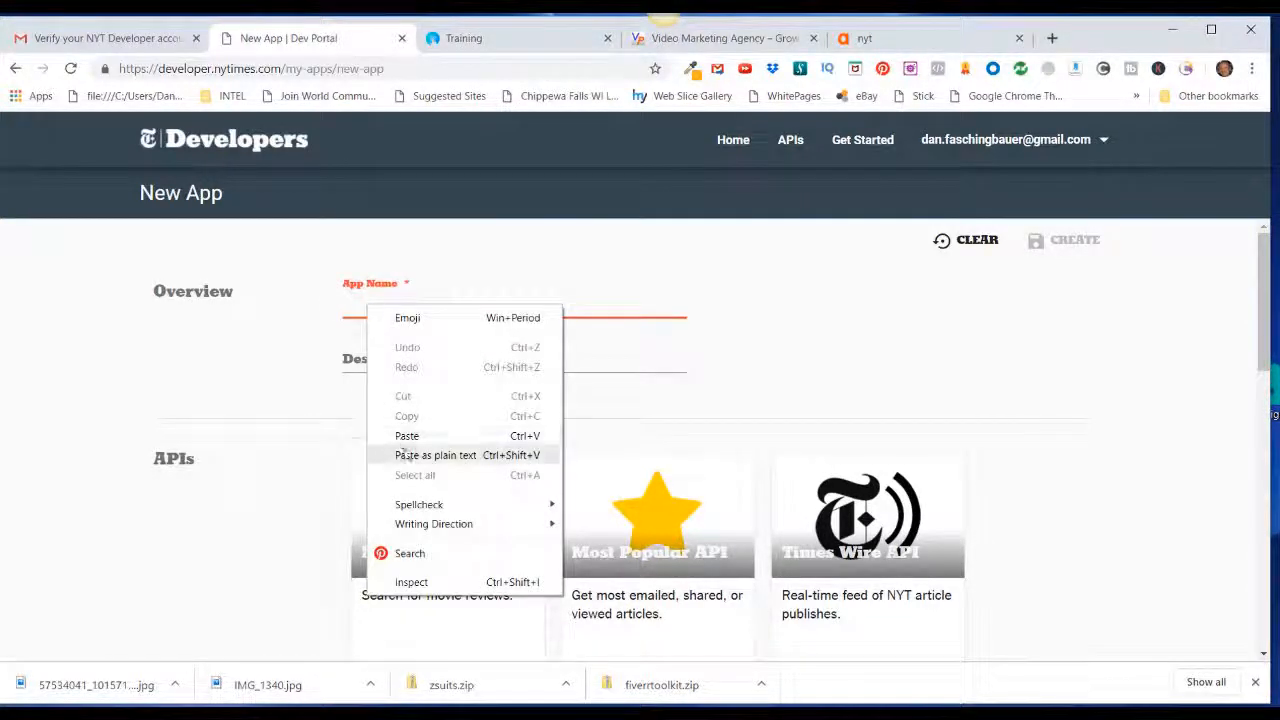
click(436, 454)
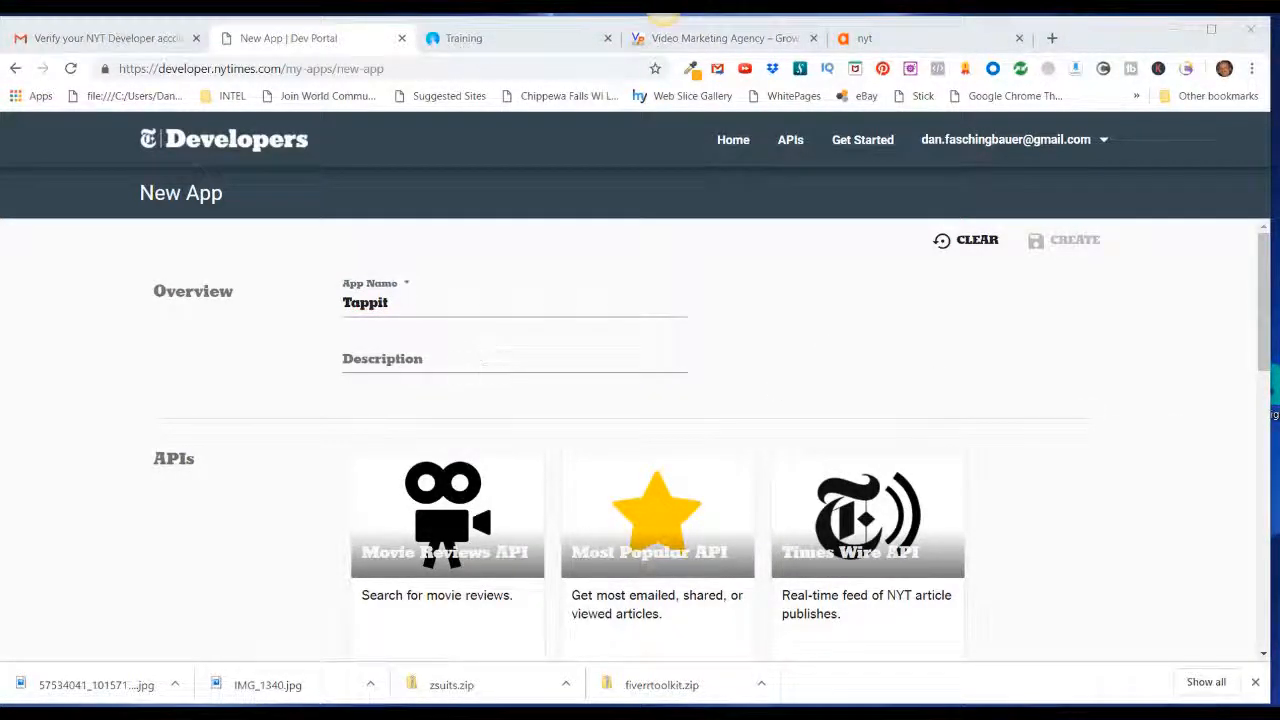
click(514, 358)
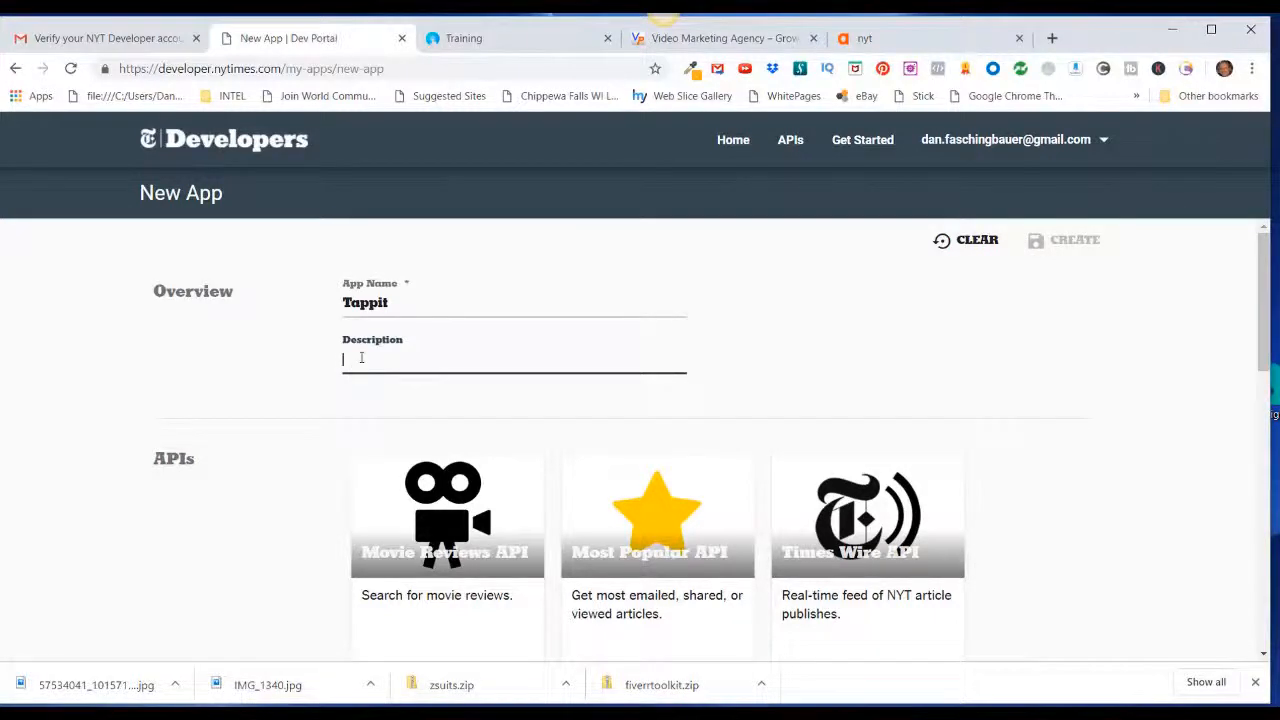
text(ll be pulling in articles for my Tappit application.)
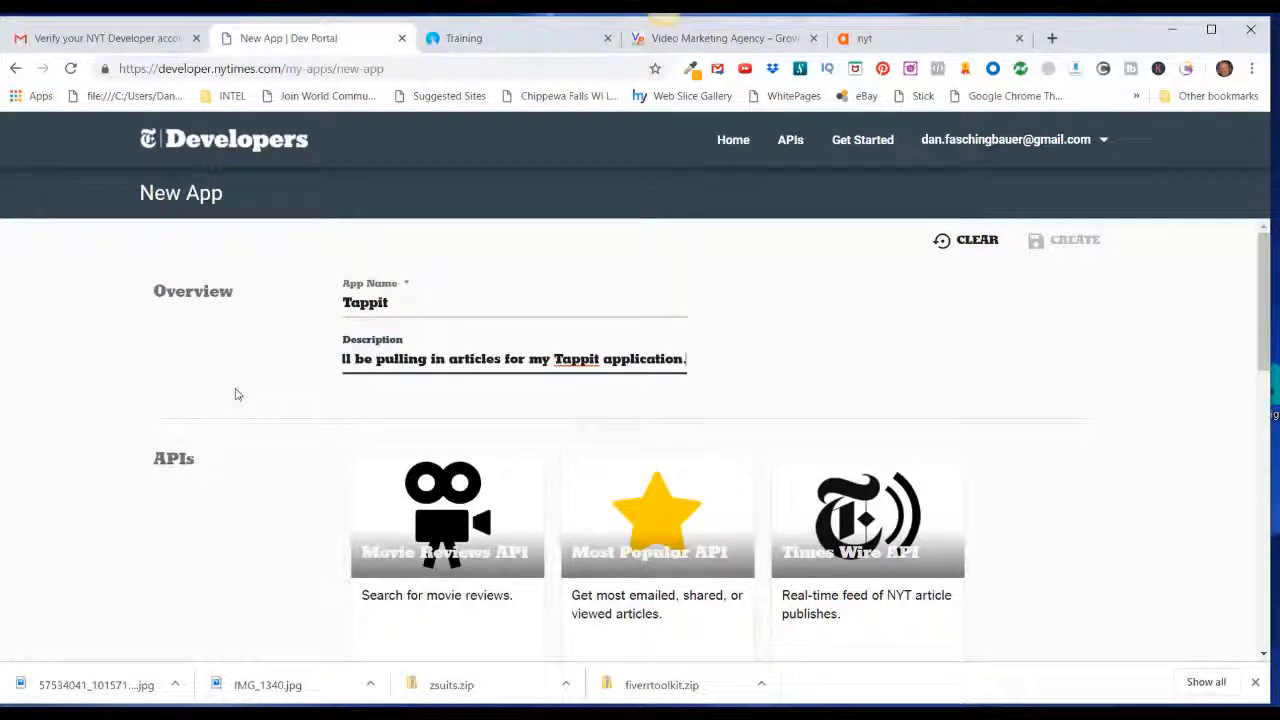
scroll(down, 3)
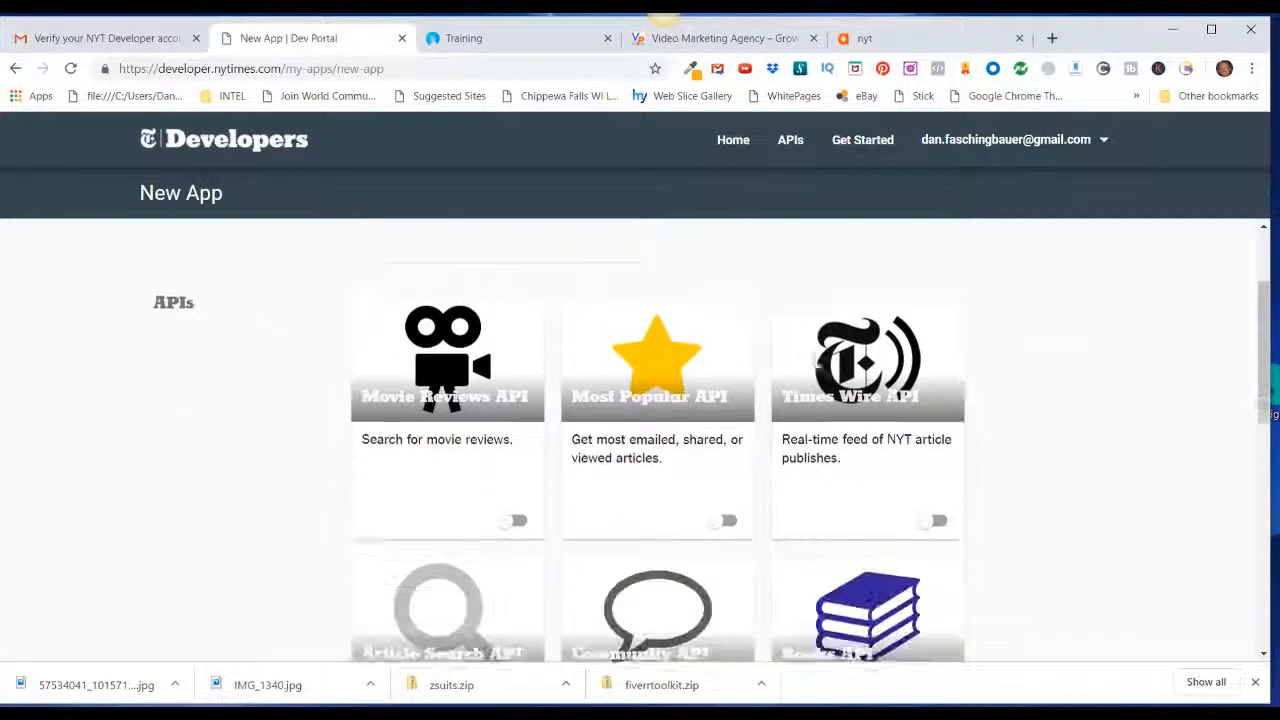
- Switch on Most Popular, Times Wire, Article Search, Top Stories and Archive APIs for Tappit
scroll(up, 3)
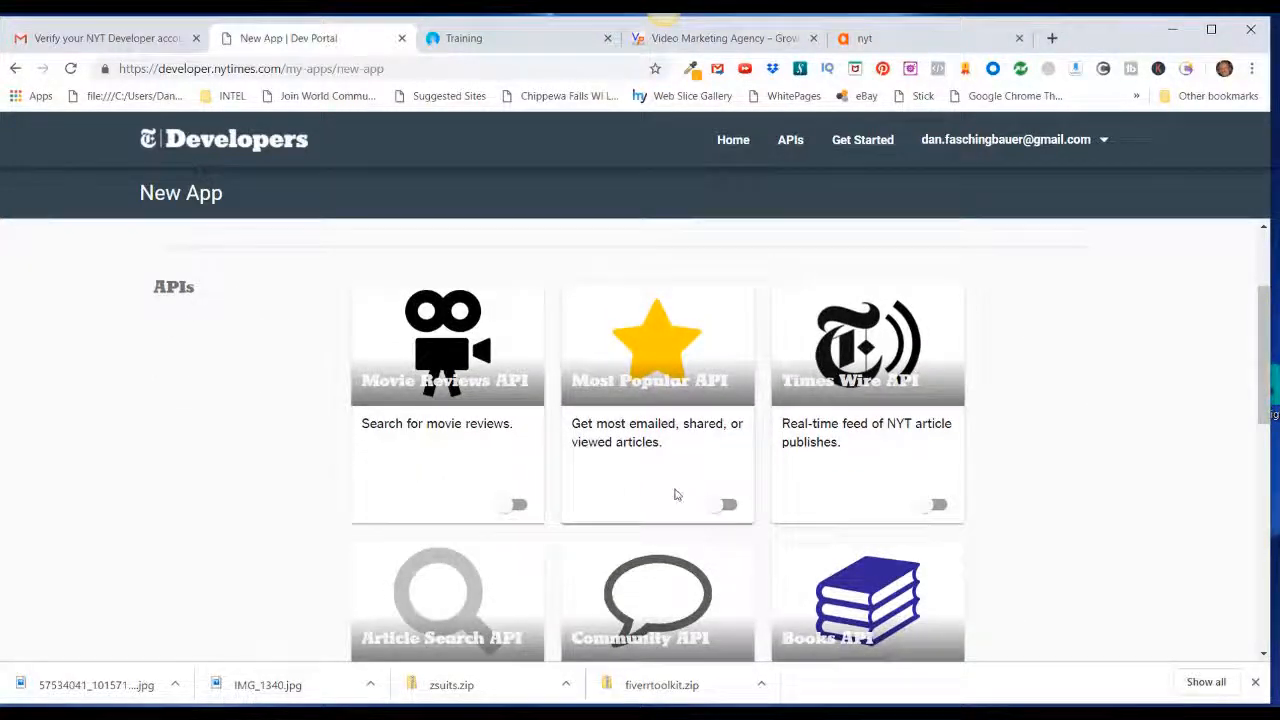
mouse_move(900, 492)
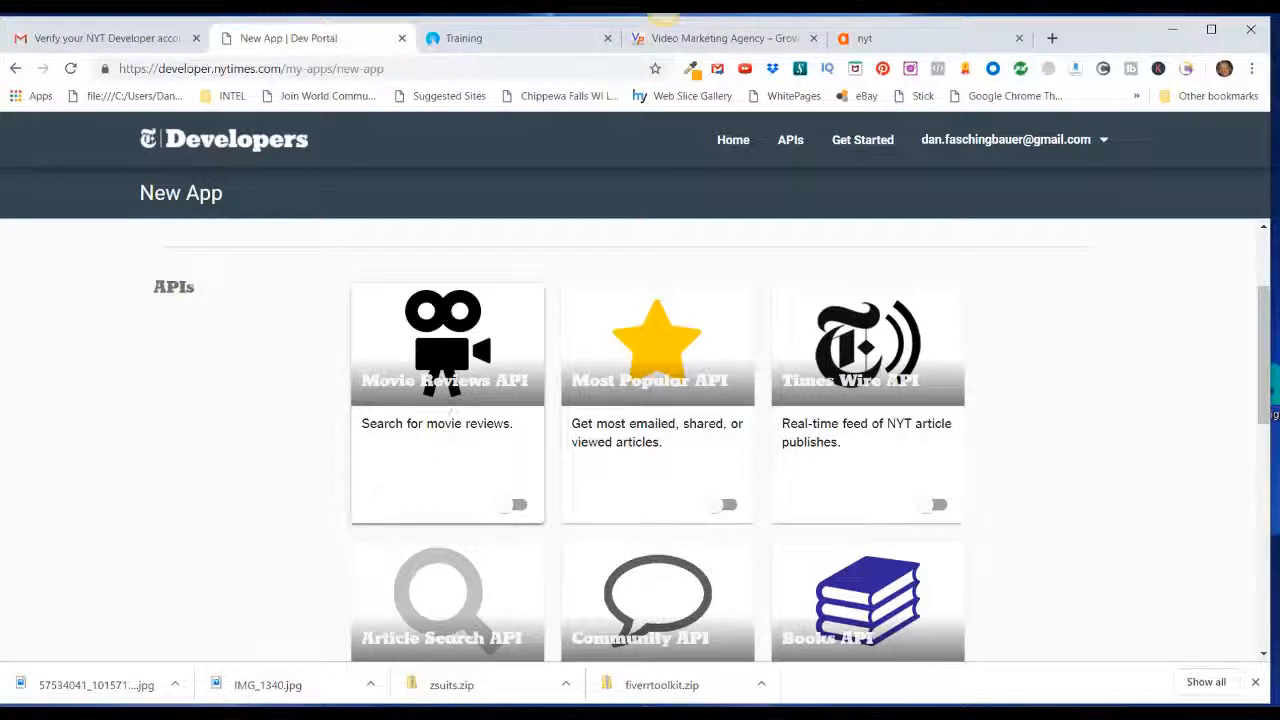
mouse_move(656, 436)
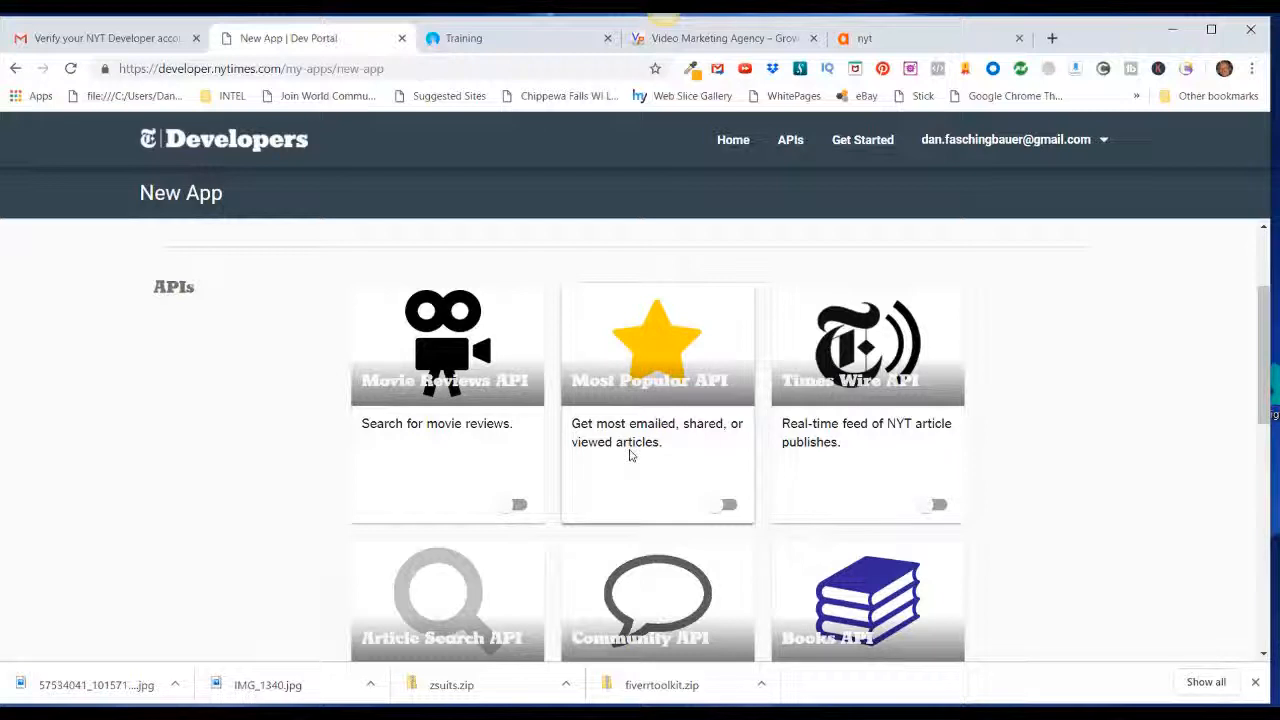
click(720, 504)
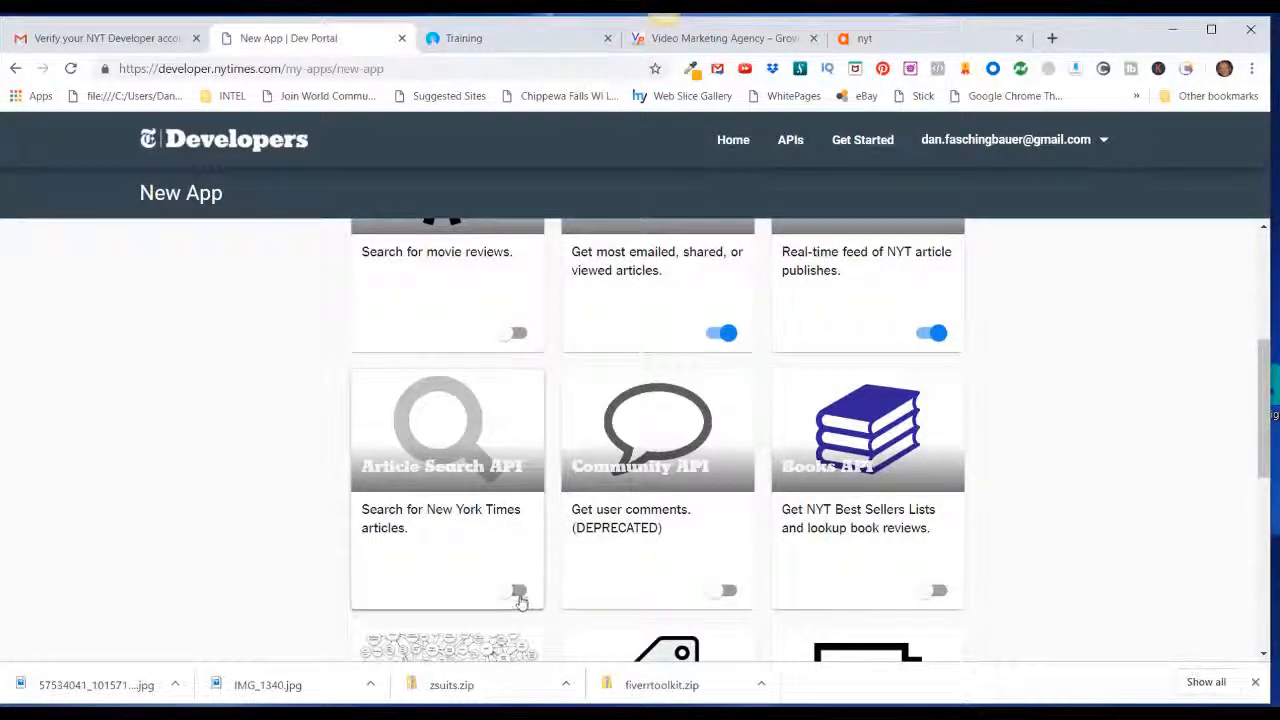
scroll(up, 3)
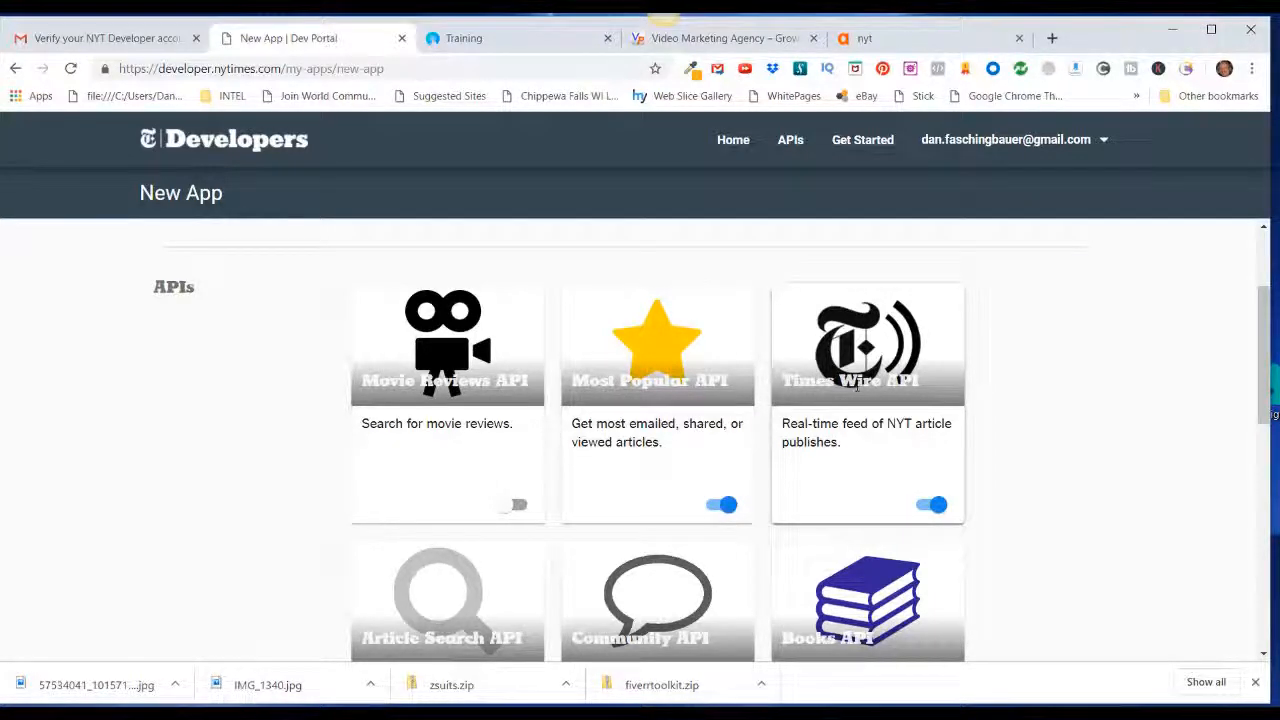
scroll(down, 3)
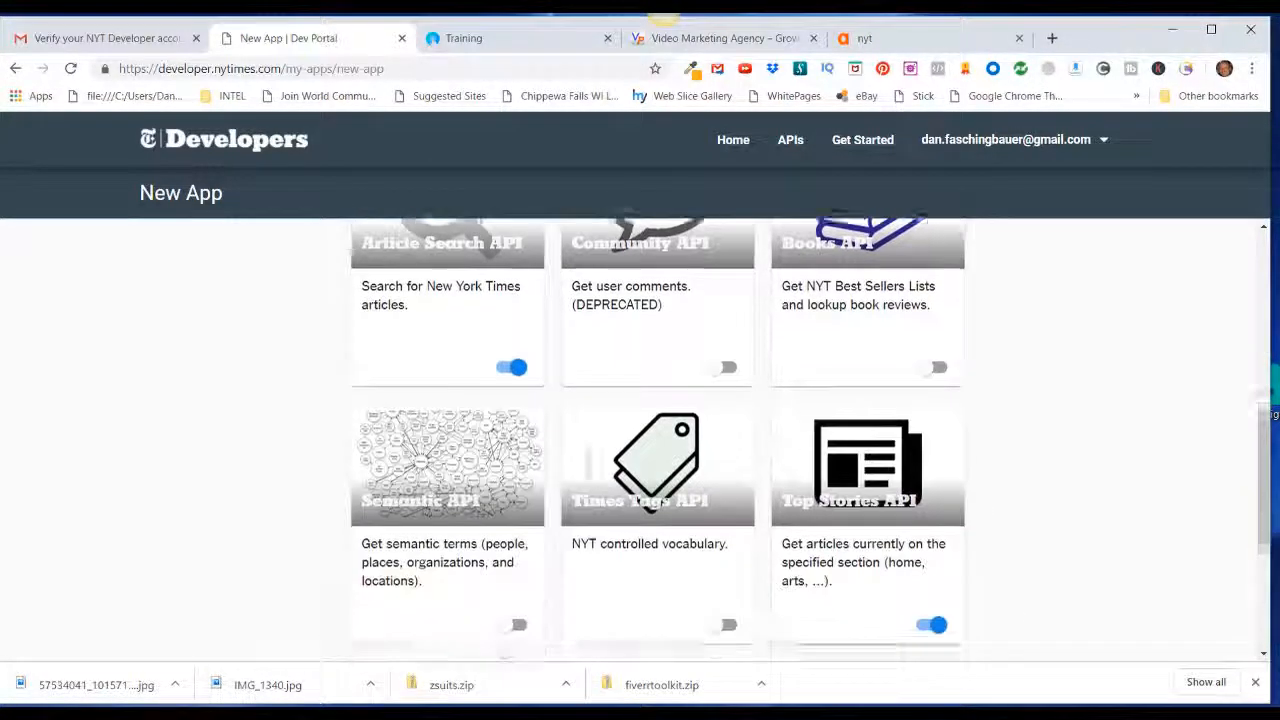
scroll(down, 3)
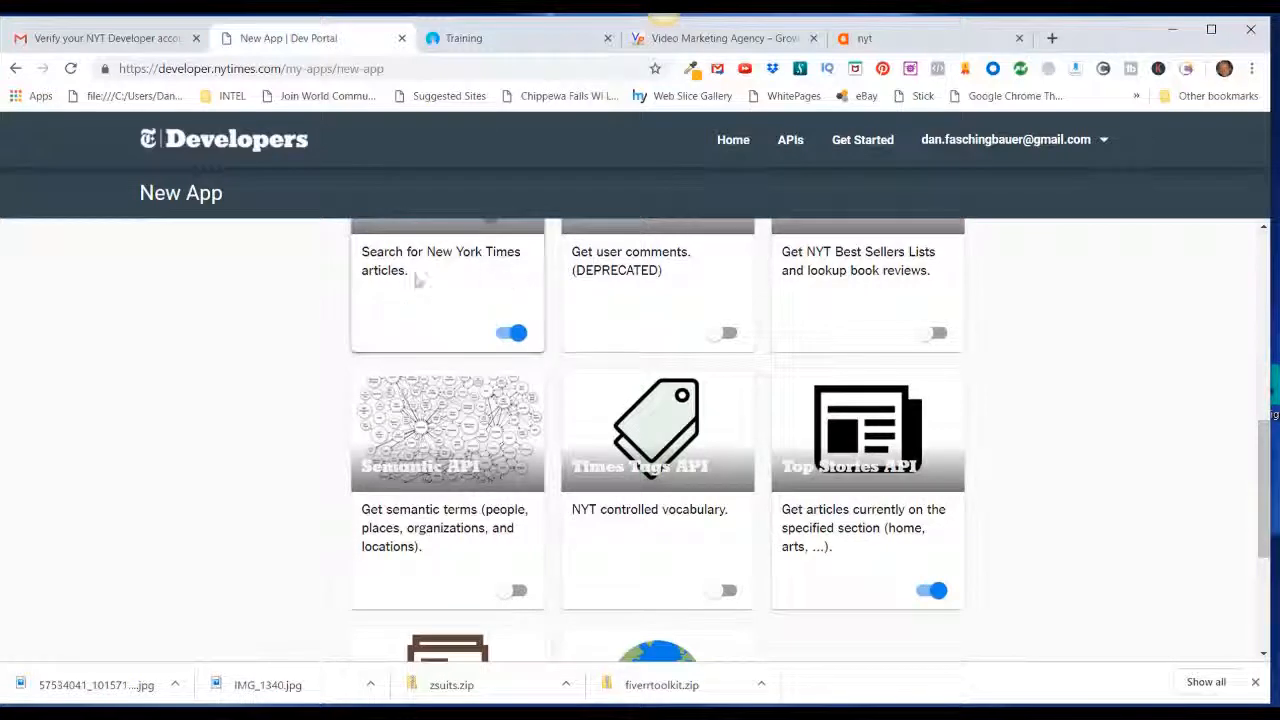
scroll(down, 3)
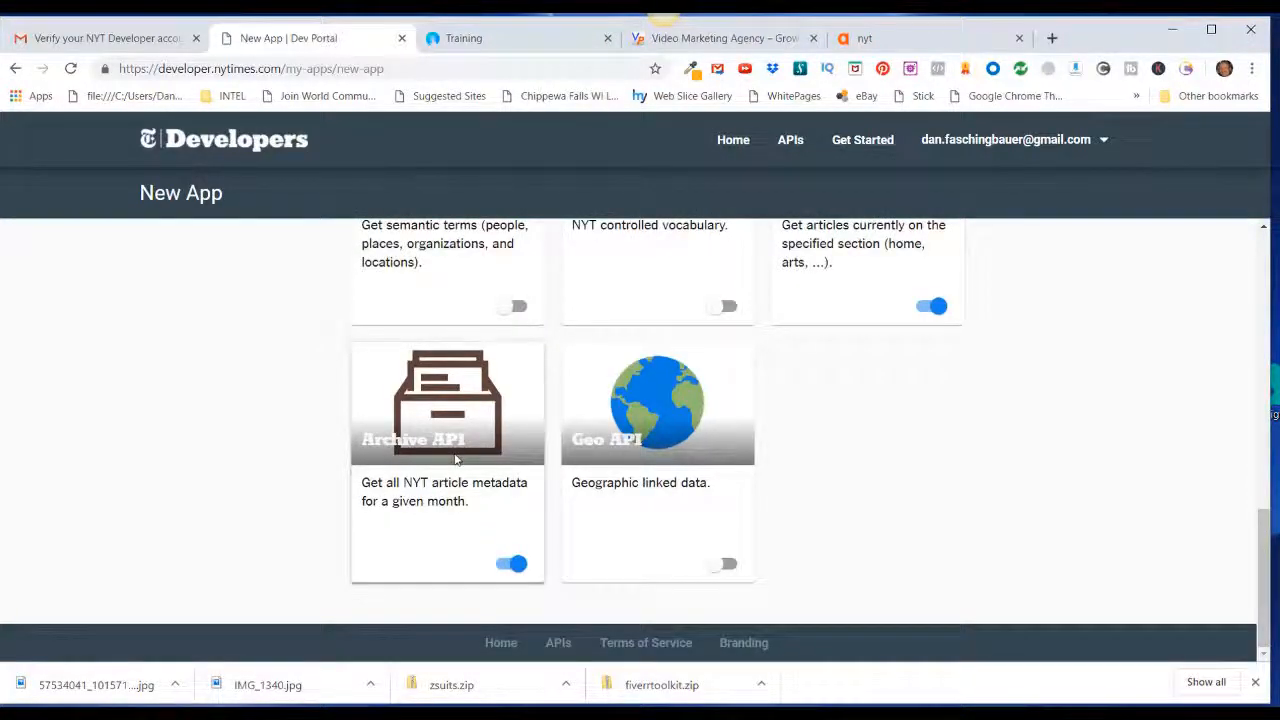
scroll(up, 3)
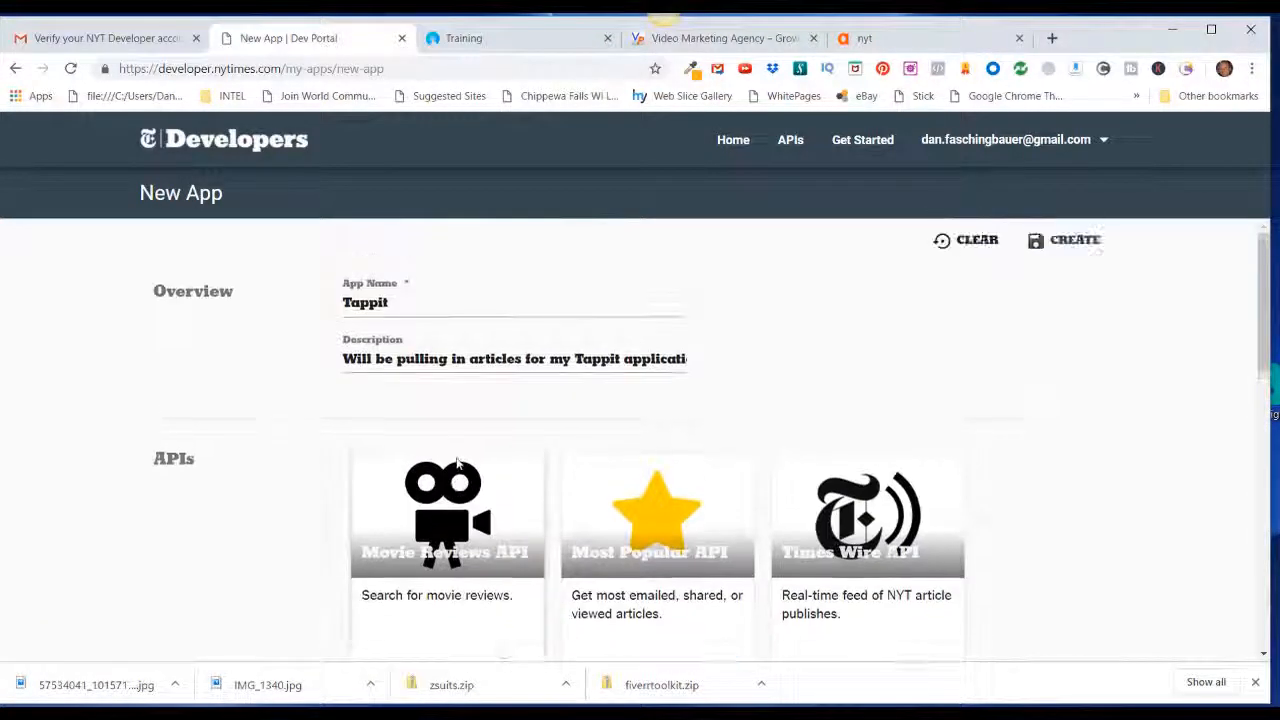
scroll(down, 3)
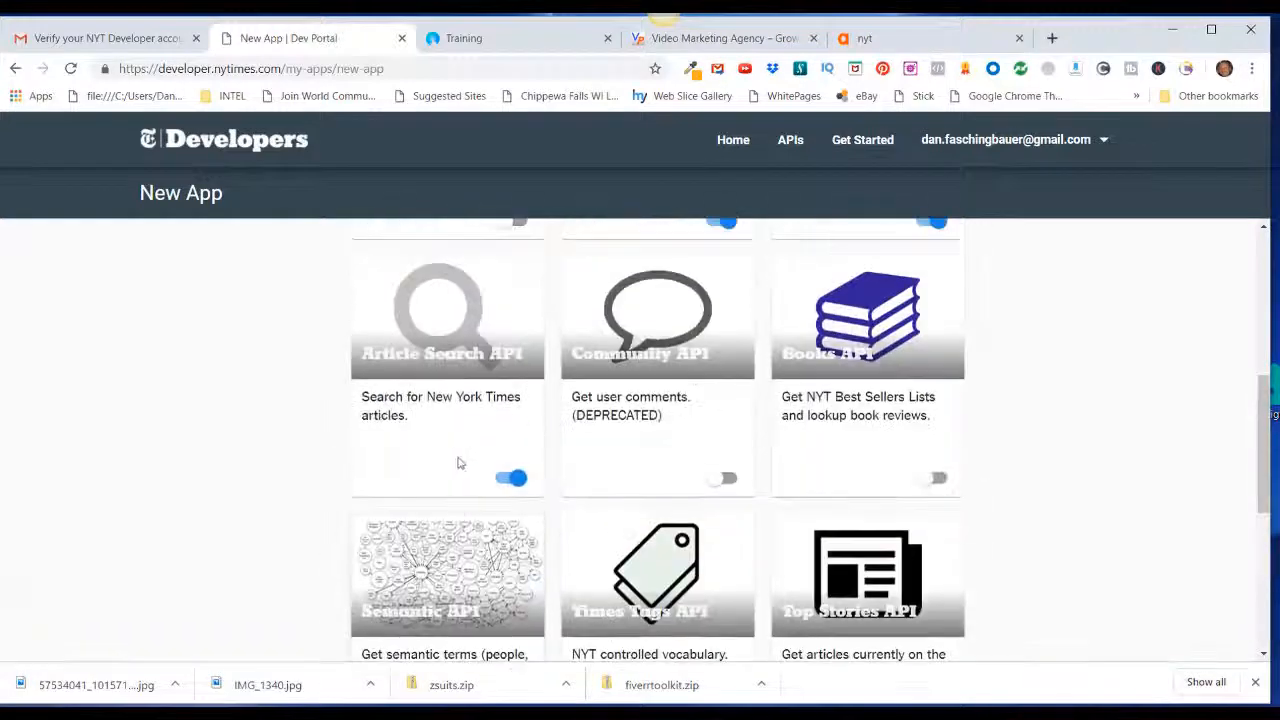
scroll(up, 3)
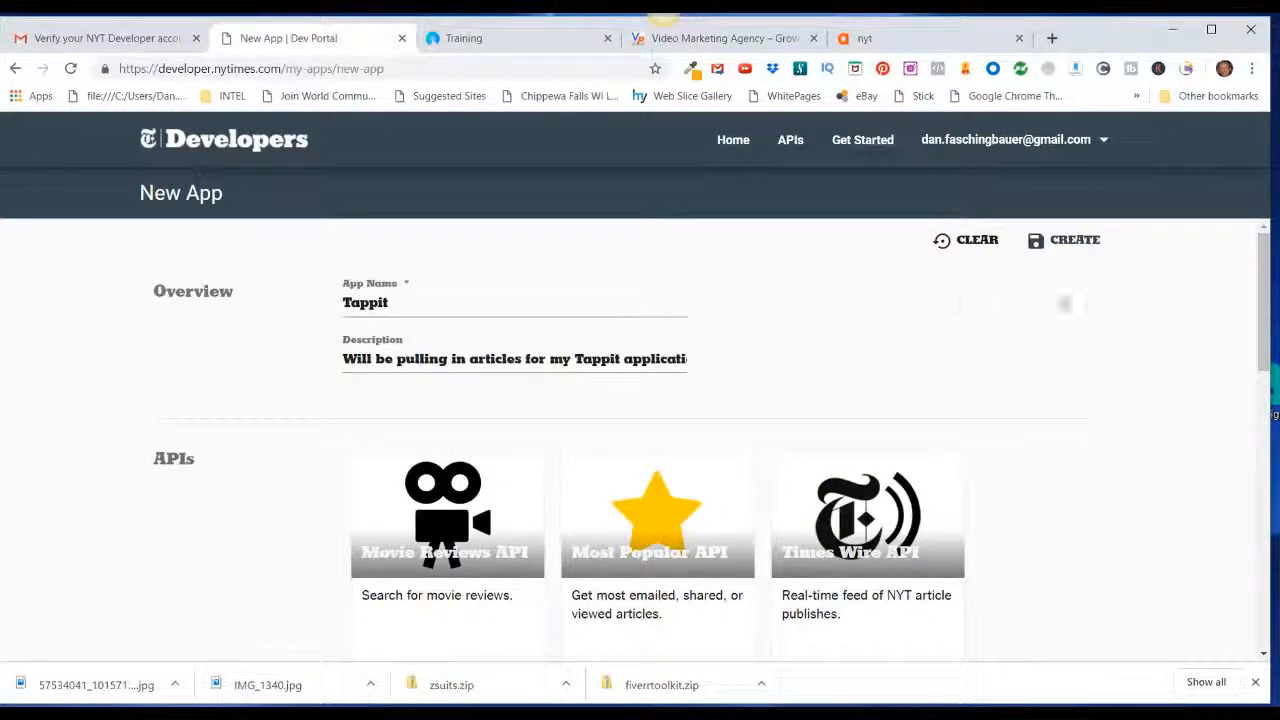
- Create the Tappit app, generating its active API key, and move to Tappit's integration page
click(1074, 240)
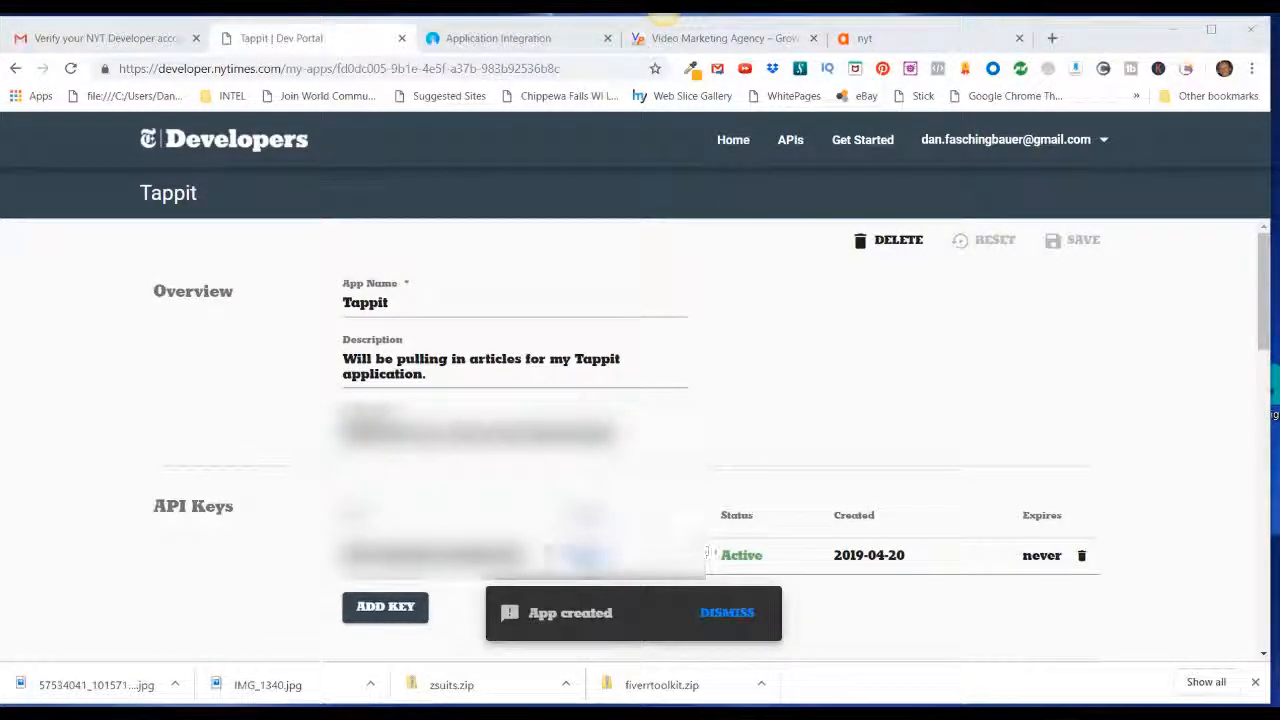
mouse_move(744, 434)
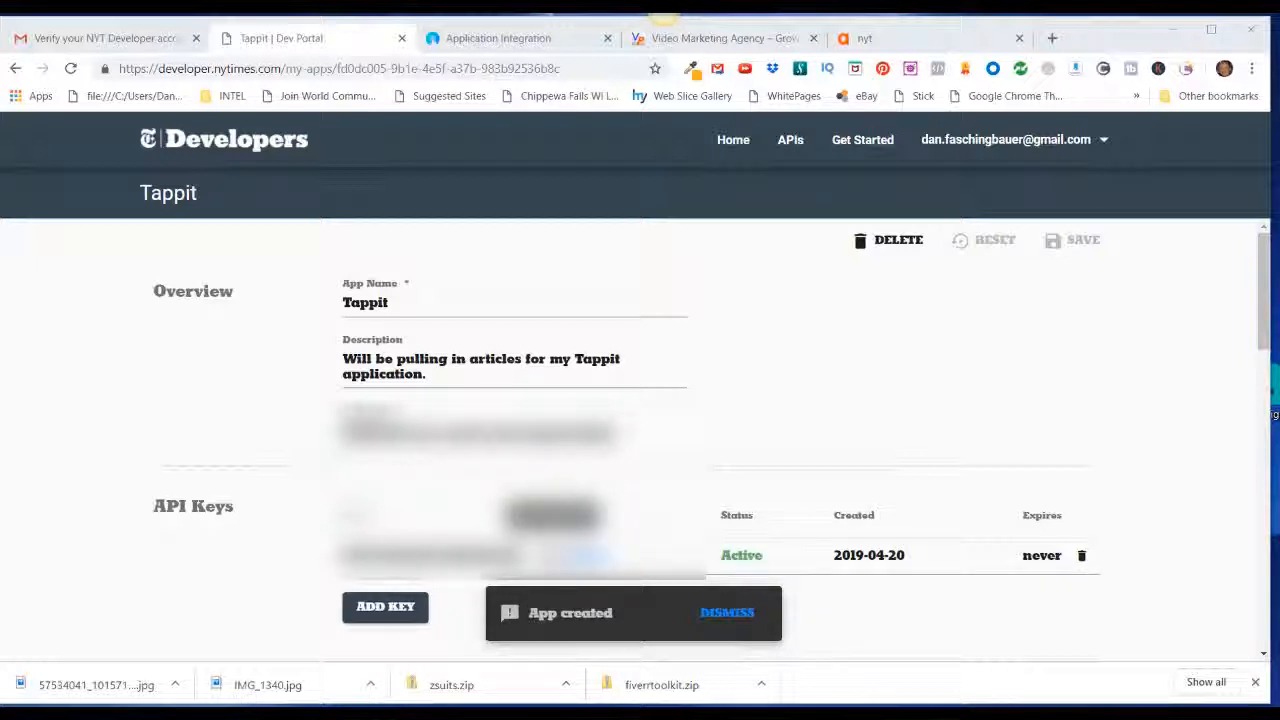
click(496, 38)
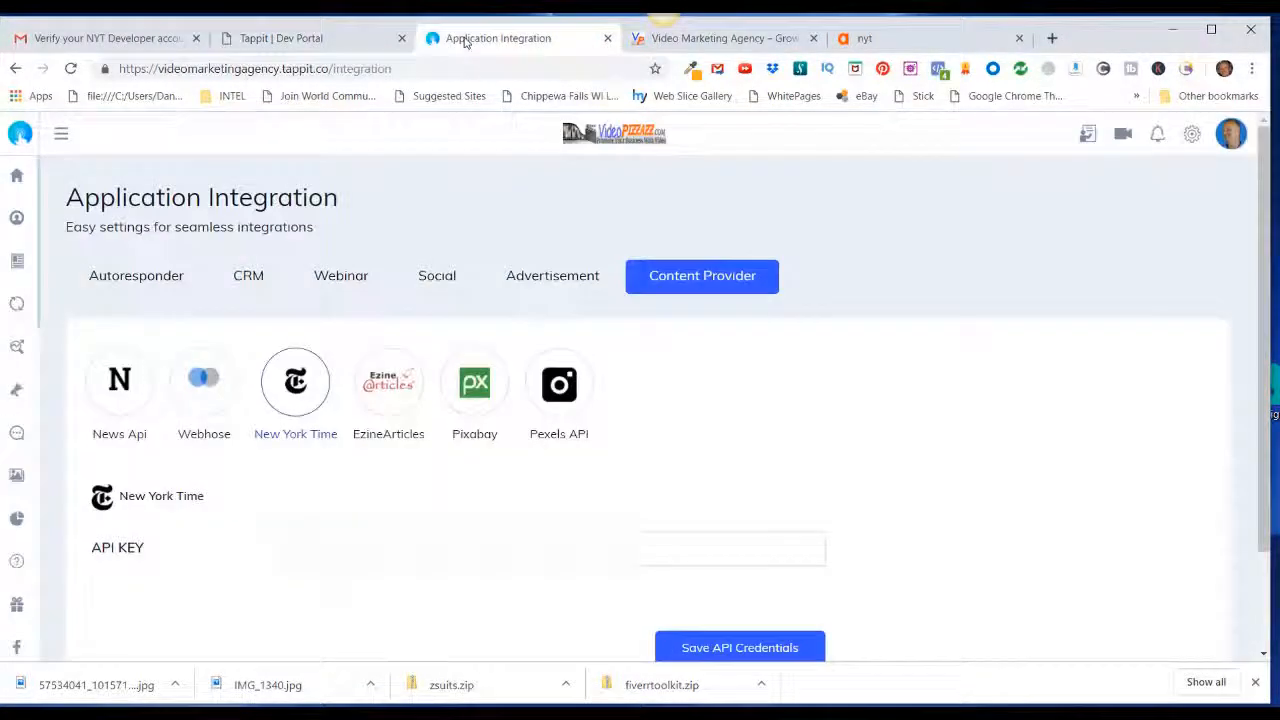
mouse_move(474, 384)
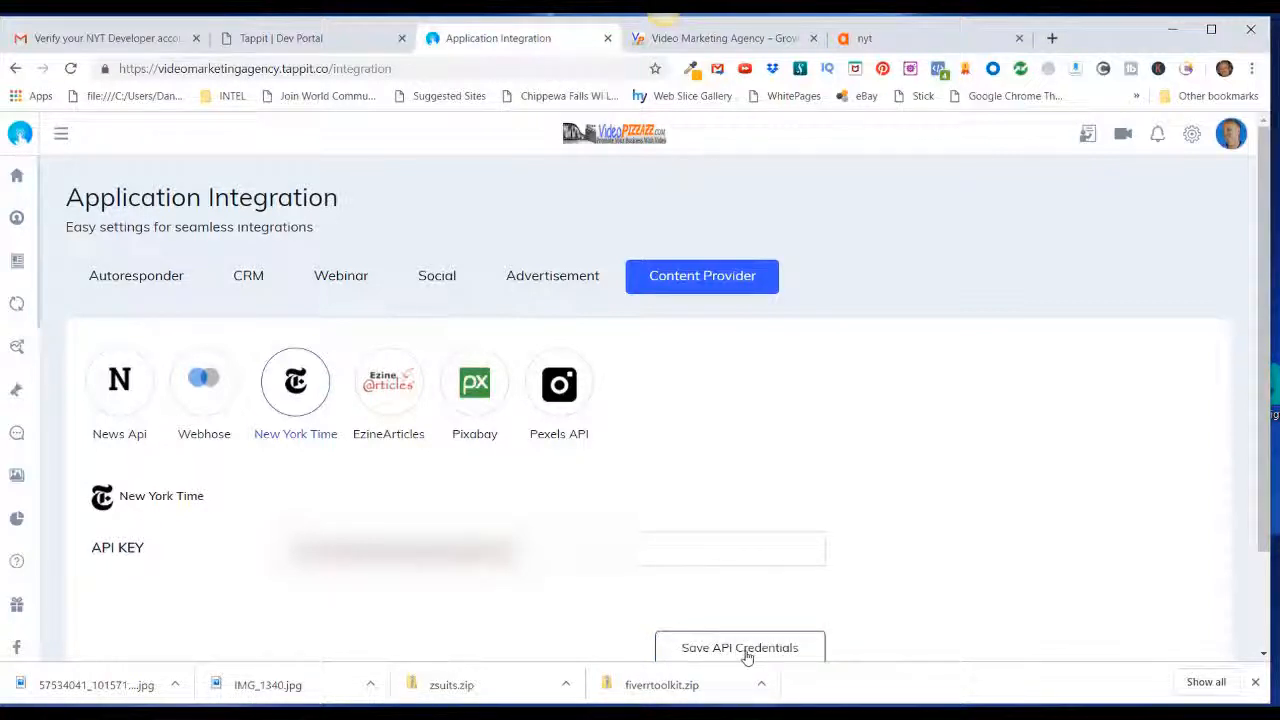
- Save the pasted NYT API key as Tappit's New York Times API credentials
click(740, 648)
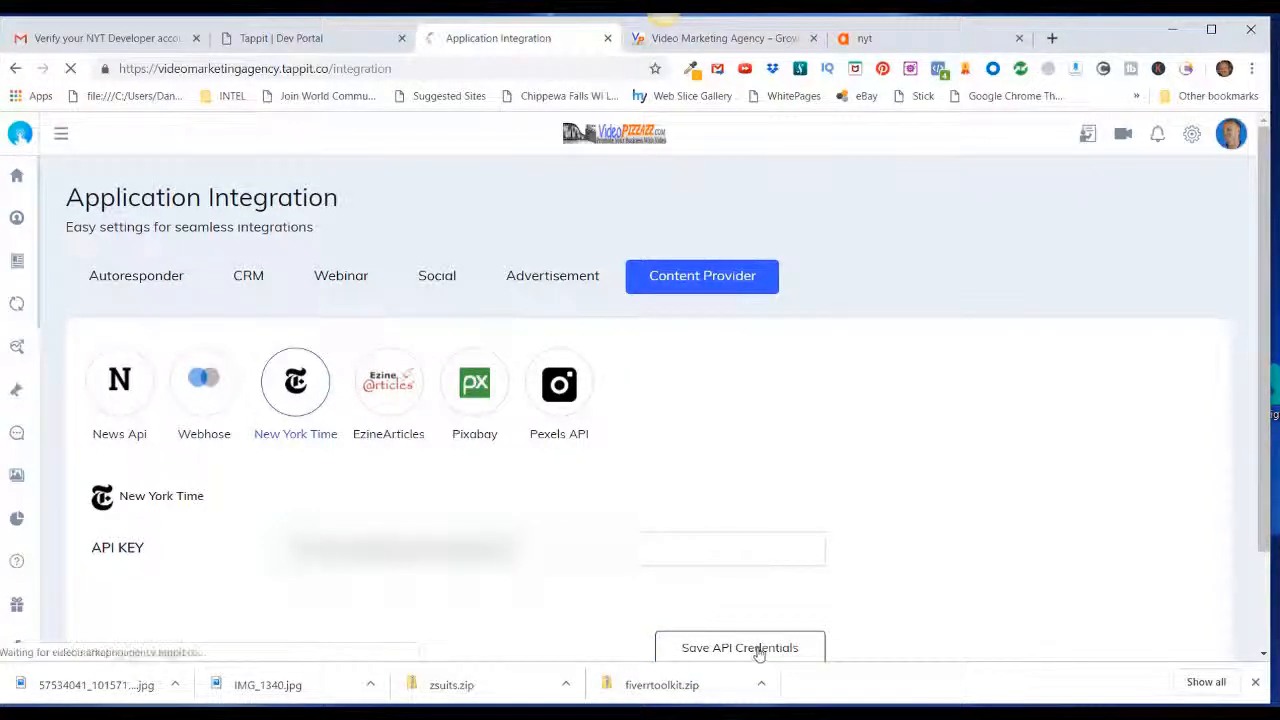
click(740, 648)
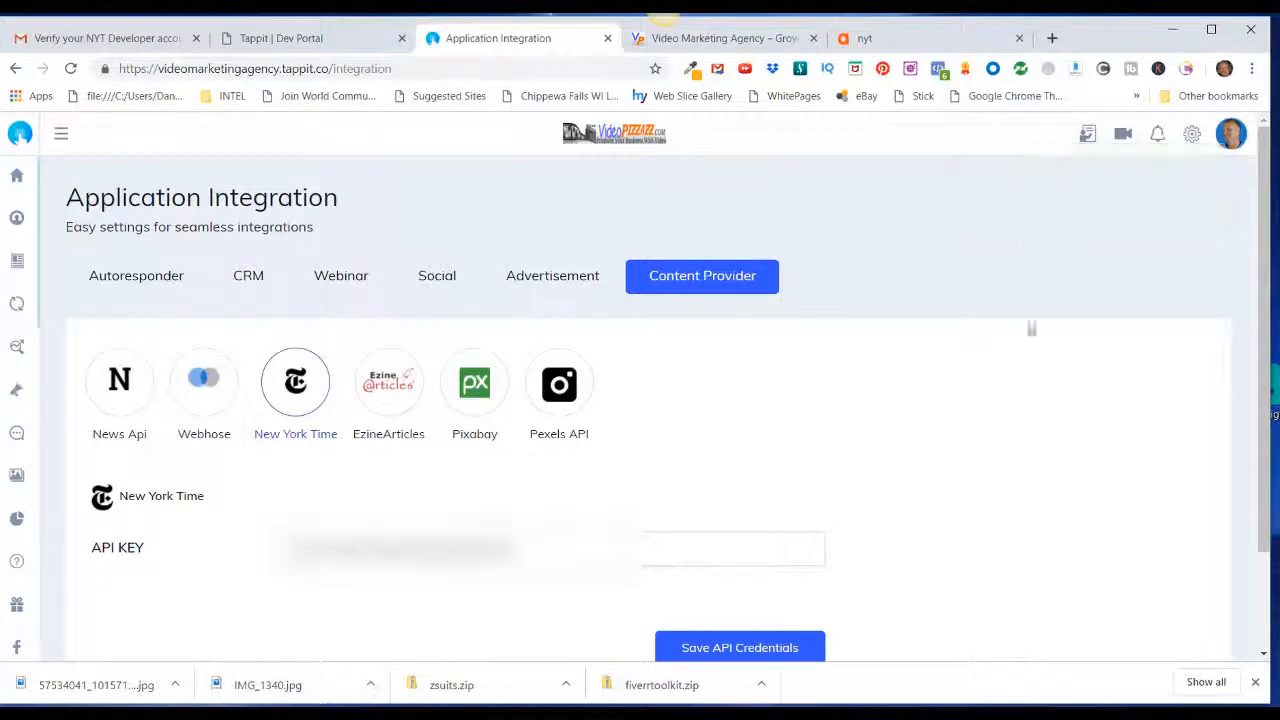